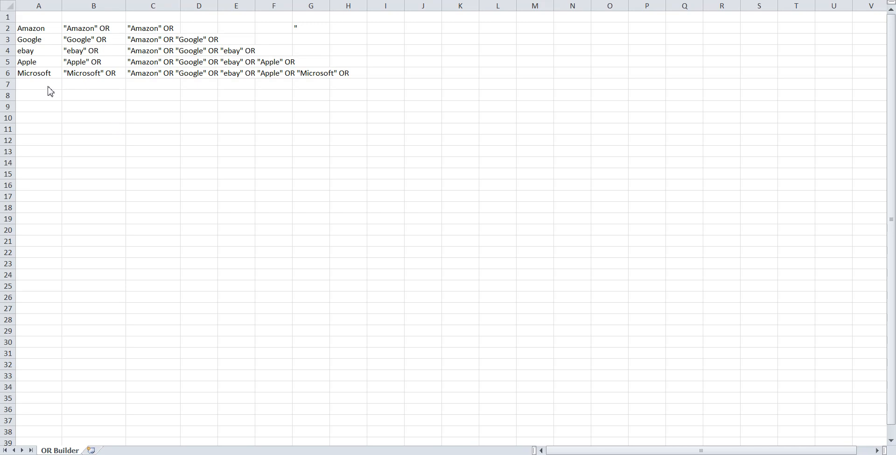
Step: Enter 'Deloitte' in cell A7, the empty row below Microsoft
{"action": "left_click", "coordinate": [39, 84]}
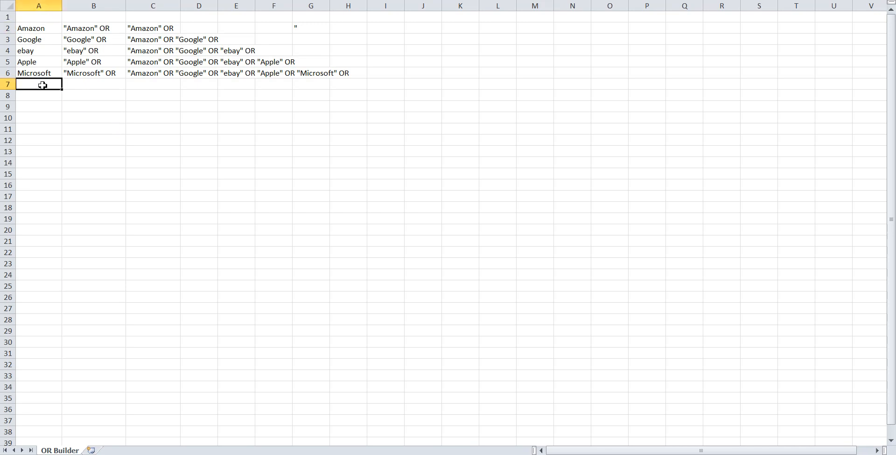
{"action": "type", "text": "Deloitte"}
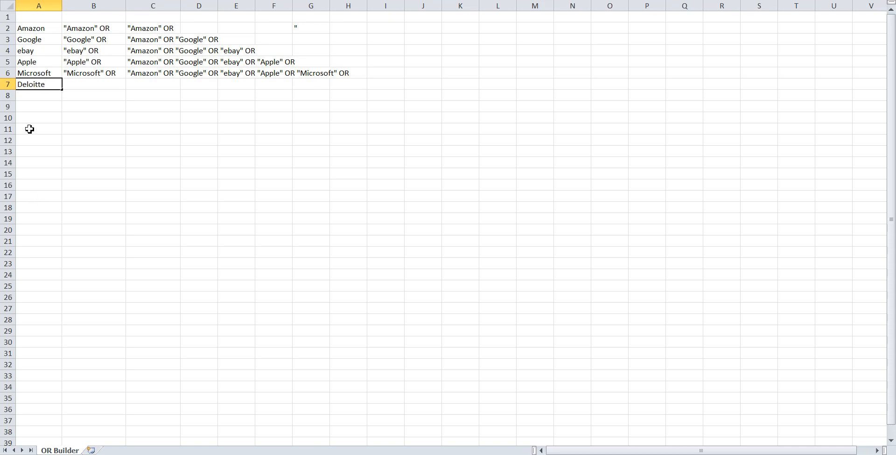
{"action": "mouse_move", "coordinate": [83, 88]}
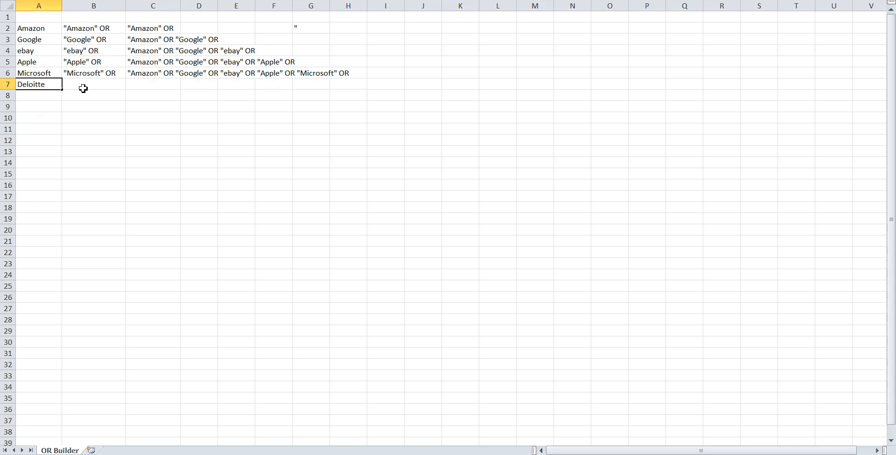
Step: Fill B7 with the quoted fragment "Deloitte" OR, matching the rows above
{"action": "left_click", "coordinate": [94, 84]}
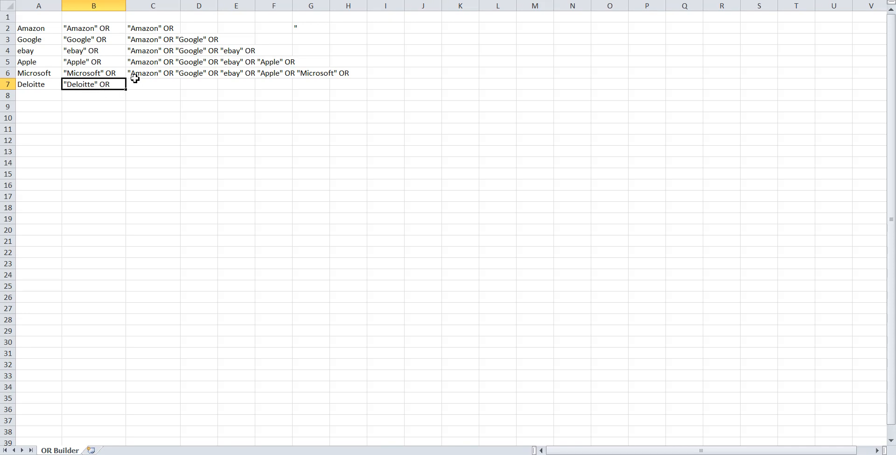
Step: Paste the cumulative formula into C7 so the string ends with "Deloitte" OR
{"action": "left_click", "coordinate": [152, 73]}
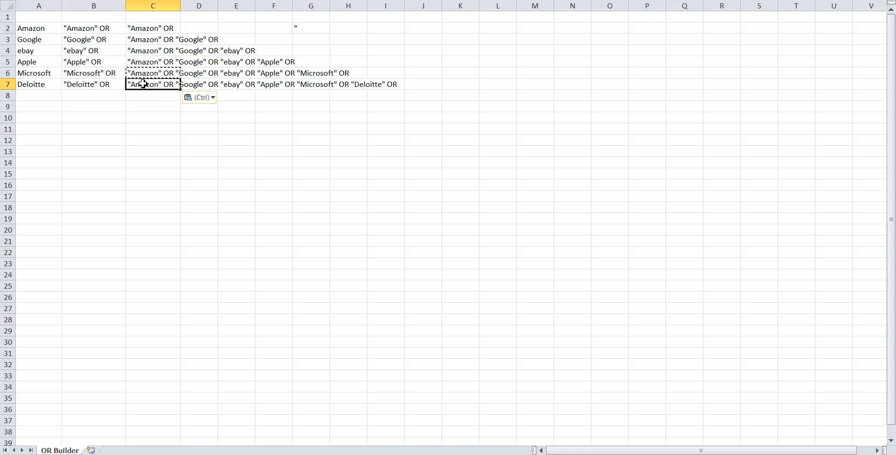
{"action": "left_click_drag", "start_coordinate": [152, 95], "coordinate": [168, 294]}
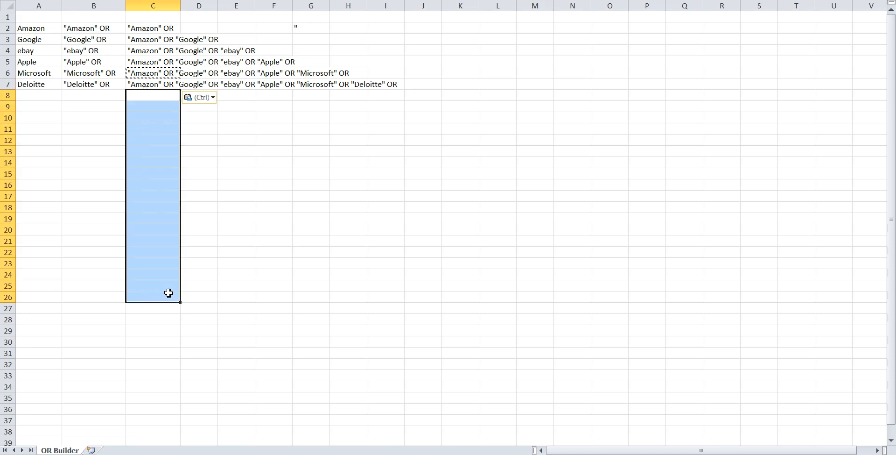
{"action": "mouse_move", "coordinate": [43, 298]}
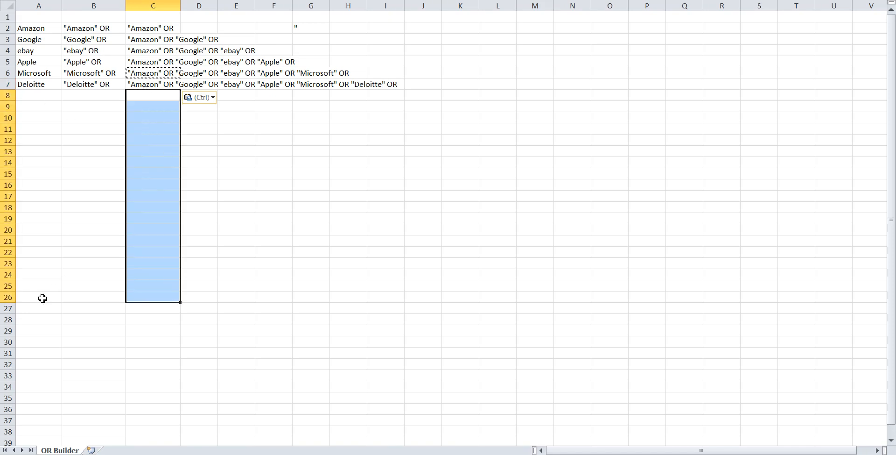
{"action": "mouse_move", "coordinate": [148, 84]}
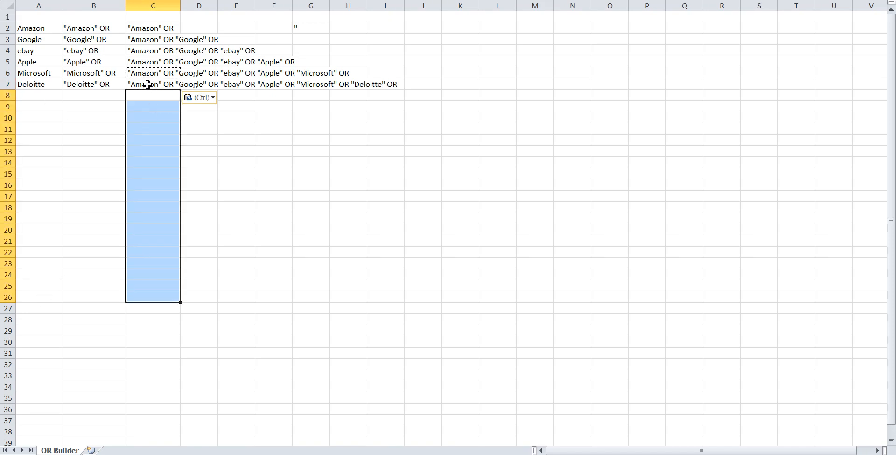
{"action": "left_click", "coordinate": [152, 85]}
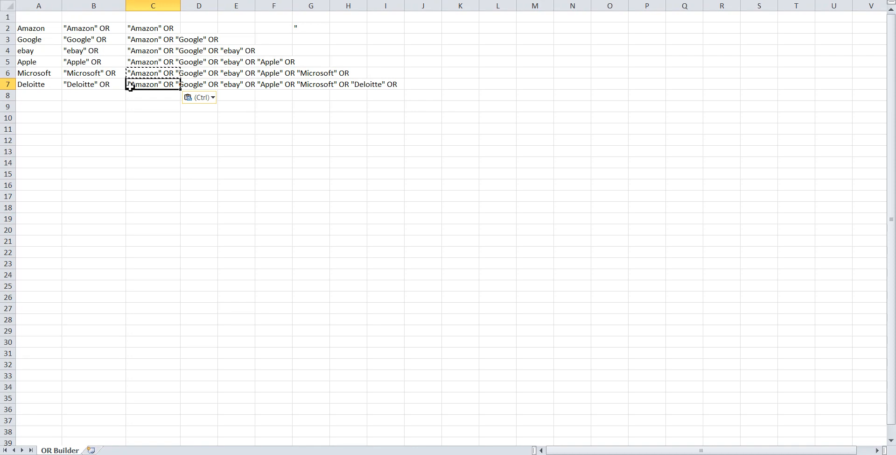
{"action": "mouse_move", "coordinate": [369, 87]}
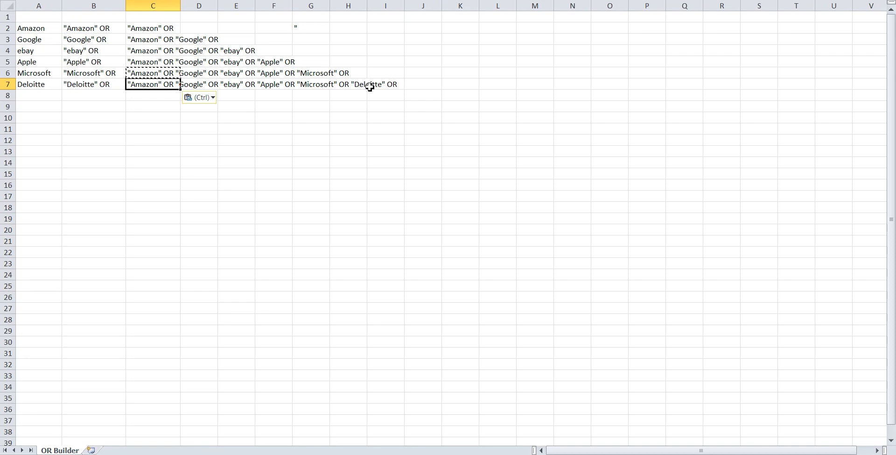
{"action": "mouse_move", "coordinate": [396, 85]}
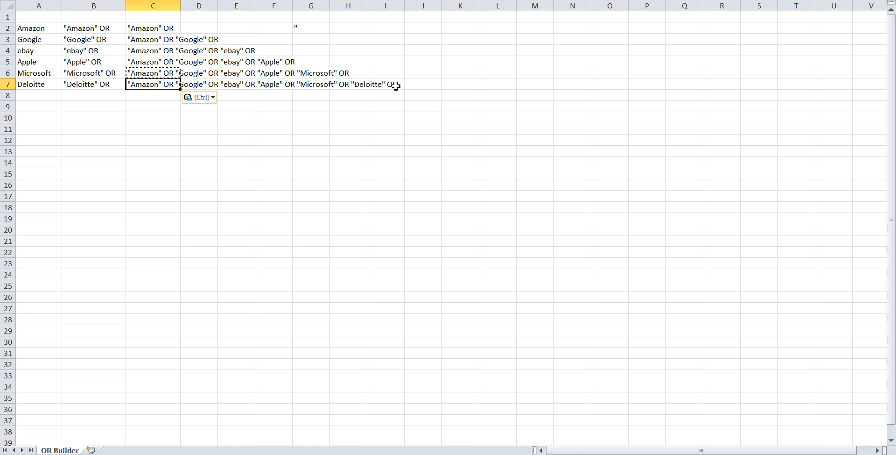